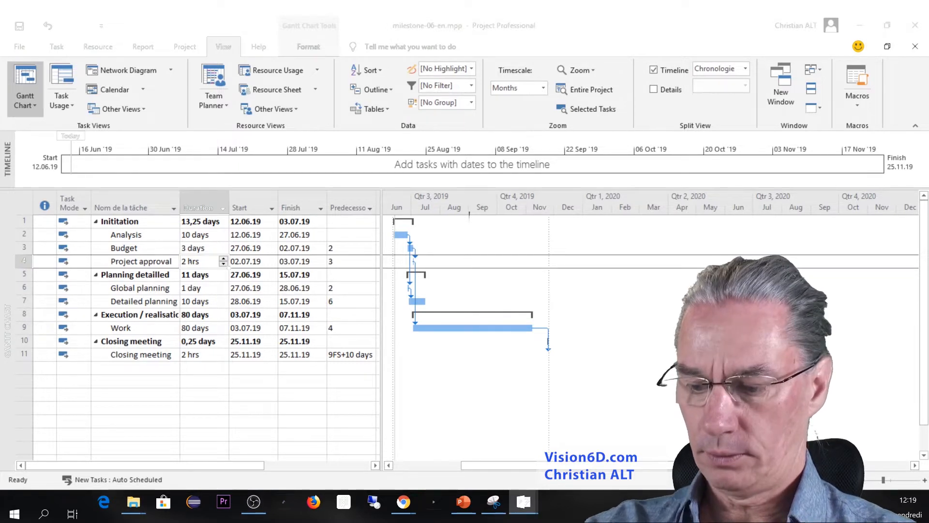
Set Project approval's duration to 0 days, making it a 02.07 milestone.
{"action": "type", "text": "0 days"}
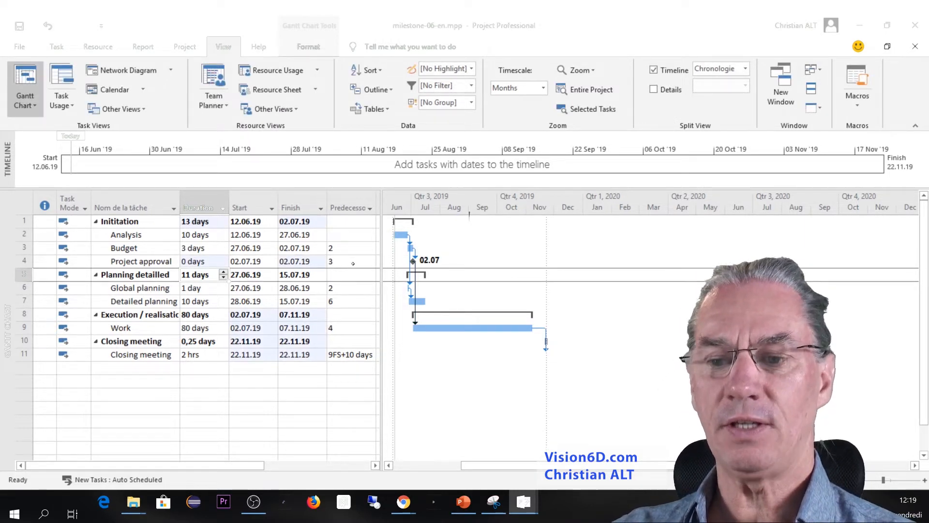
{"action": "mouse_move", "coordinate": [440, 270]}
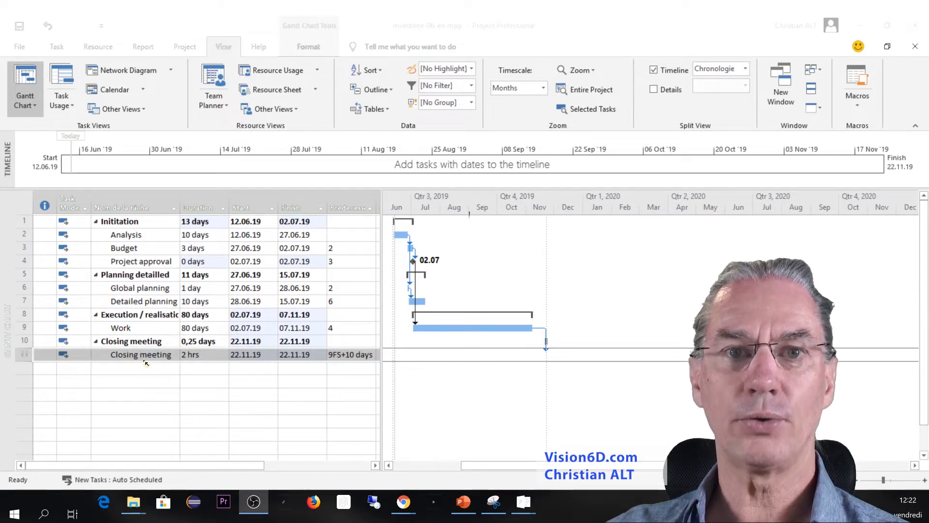
{"action": "mouse_move", "coordinate": [183, 362]}
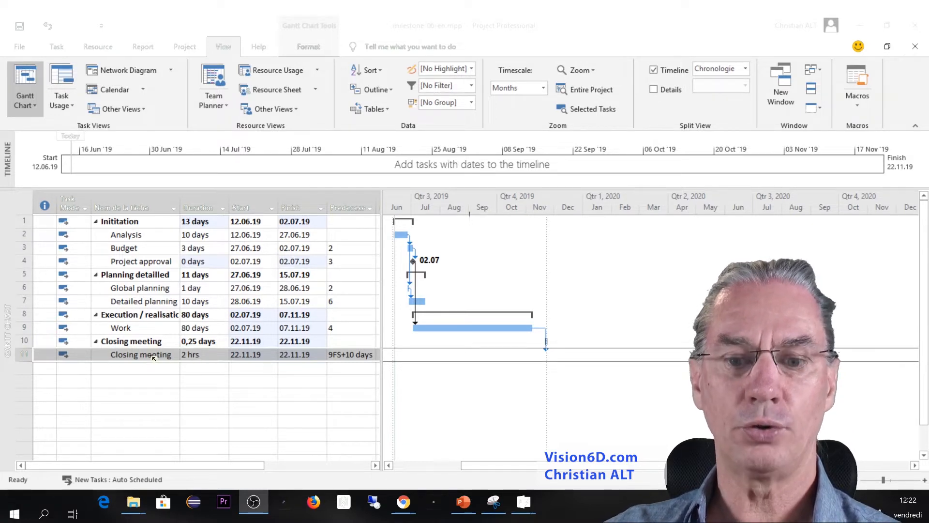
Mark Closing meeting as a milestone in Task Information, keeping its 2 hrs duration.
{"action": "double_click", "coordinate": [140, 354]}
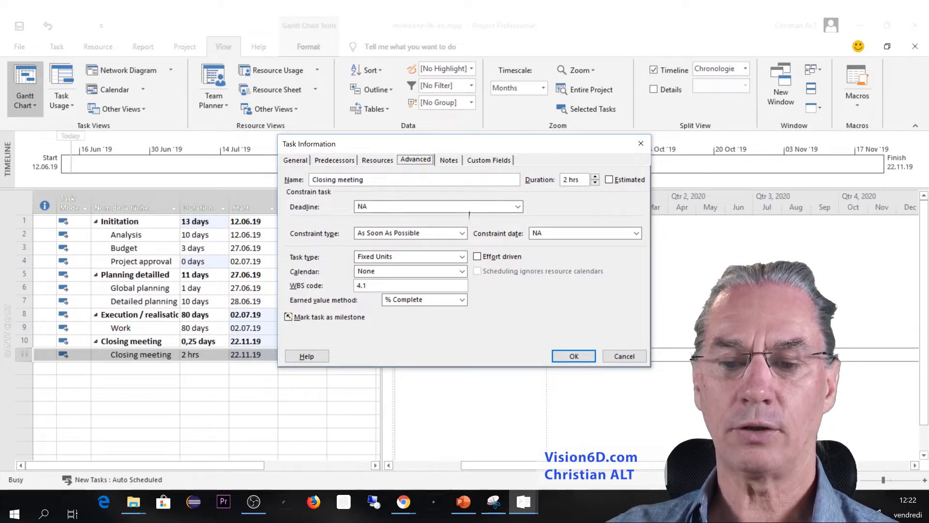
{"action": "left_click", "coordinate": [288, 316]}
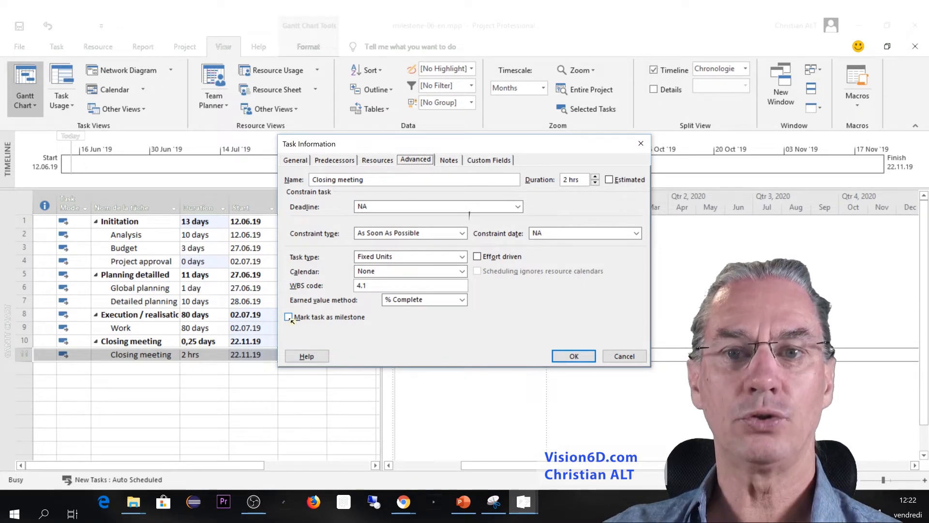
{"action": "left_click", "coordinate": [290, 317]}
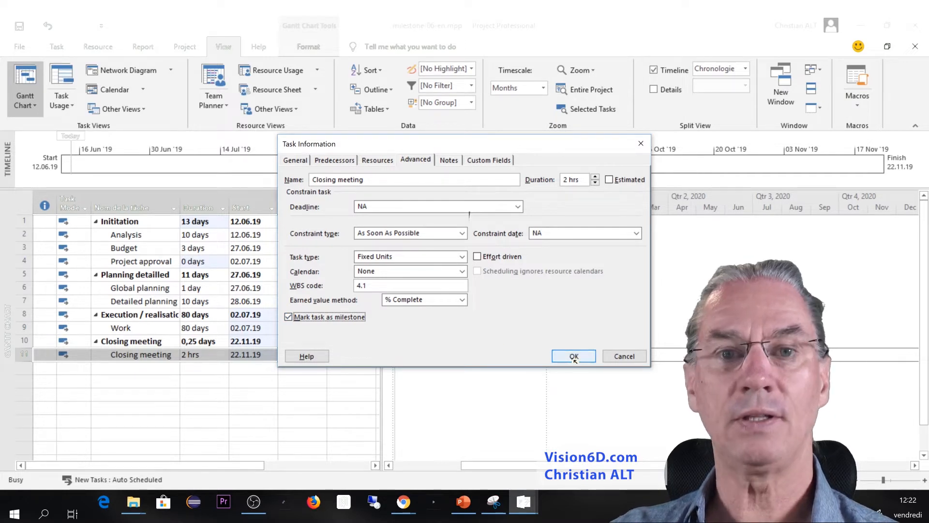
{"action": "left_click", "coordinate": [572, 355]}
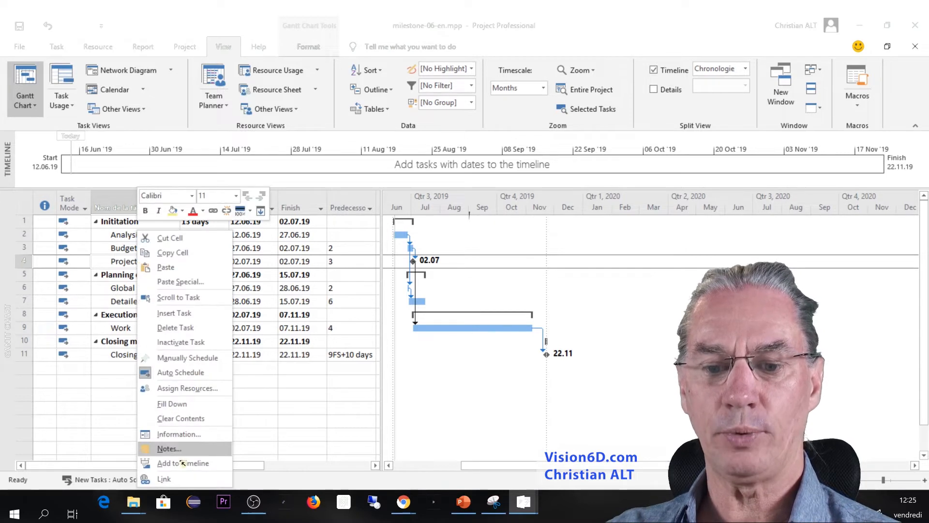
Add Project approval to the timeline at 02.07.19.
{"action": "left_click", "coordinate": [183, 463]}
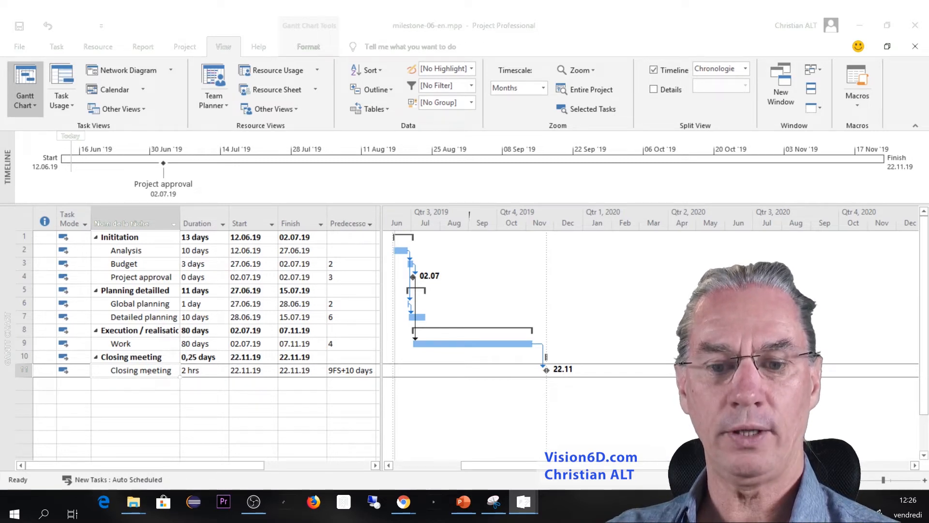
{"action": "double_click", "coordinate": [141, 370]}
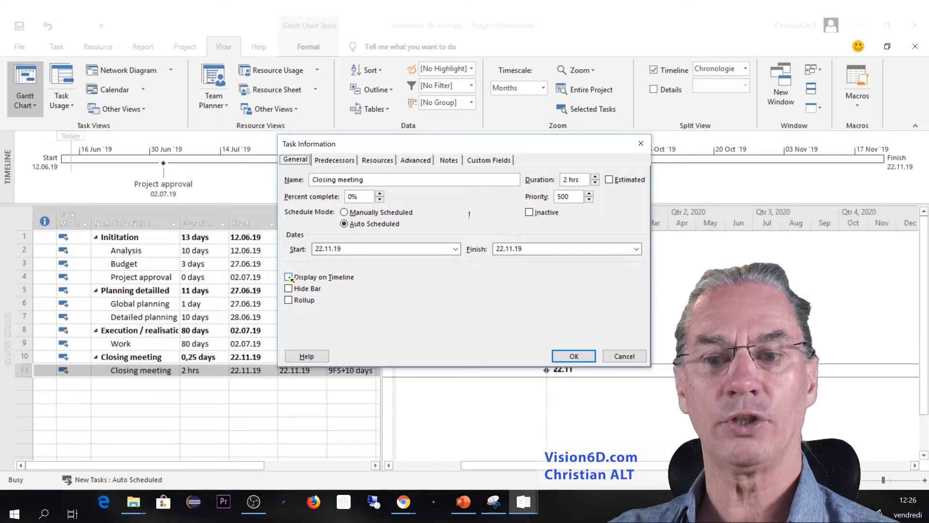
Enable Display on Timeline for Closing meeting so it shows at 22.11.19.
{"action": "left_click", "coordinate": [572, 356]}
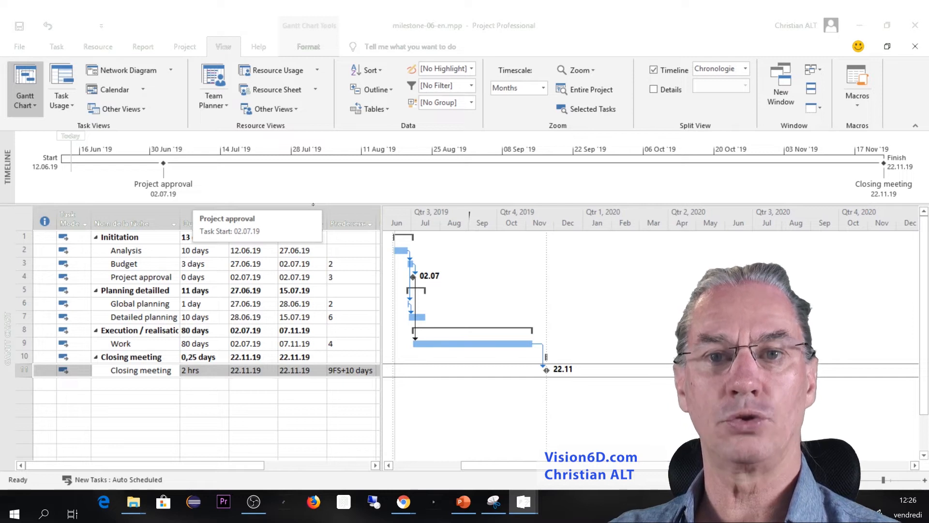
{"action": "mouse_move", "coordinate": [260, 200]}
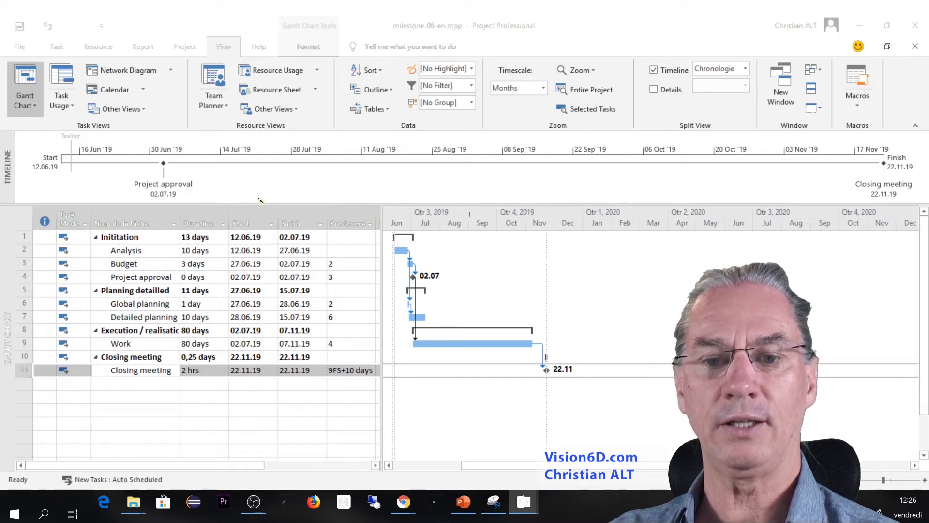